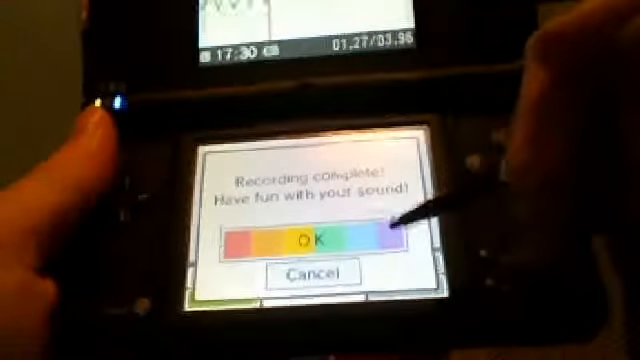
Step: Accept the finished voice recording on the 'Recording complete!' dialog
click(310, 240)
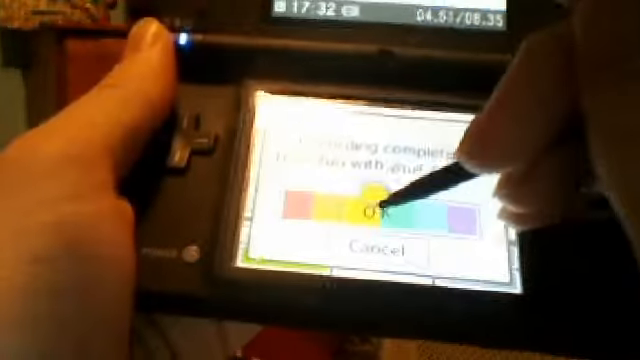
Step: Confirm the re-recorded voice clip so it is saved to the sound clip grid
click(375, 212)
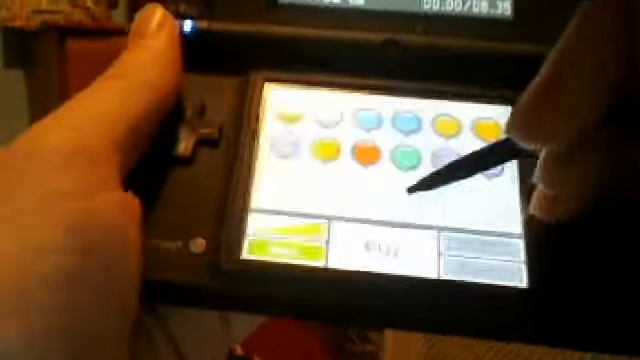